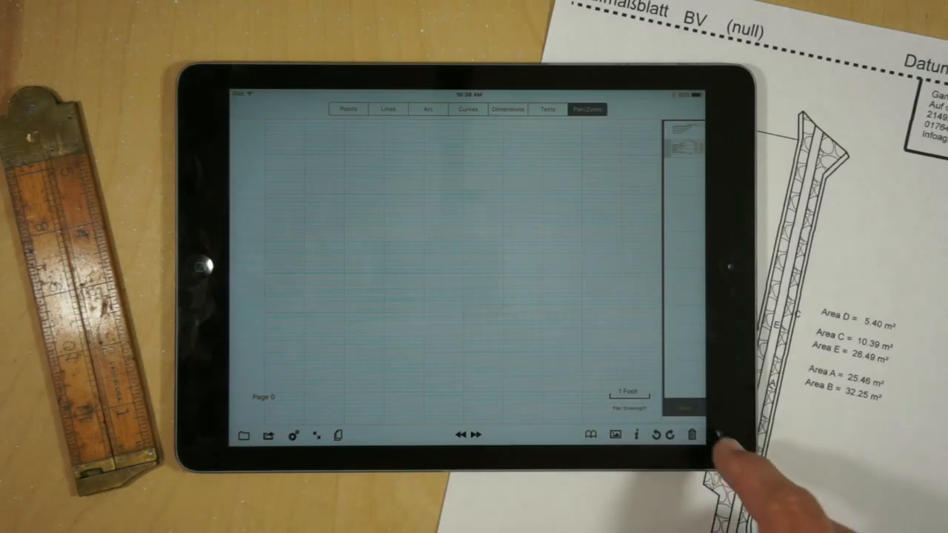
Step: Bring up the Settings & Parameters panel showing the current company logo entry
left_click(690, 436)
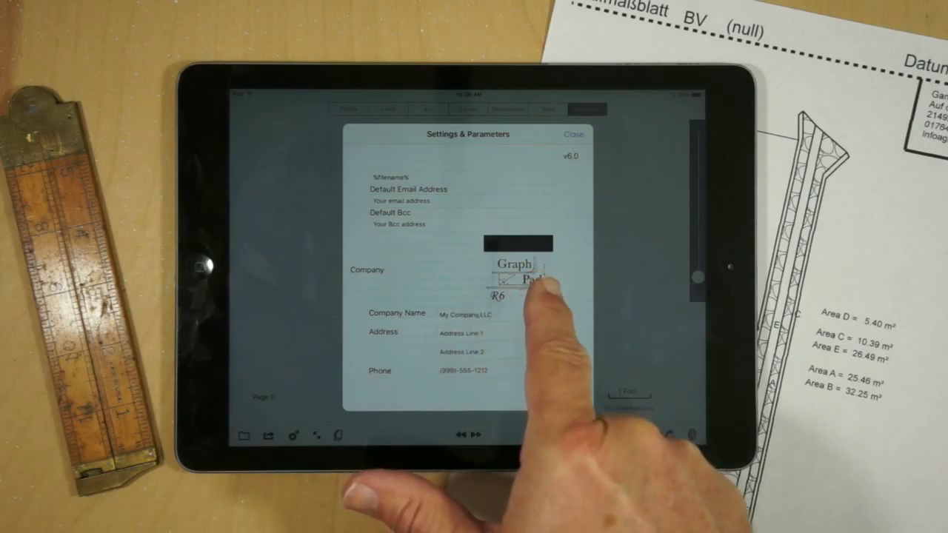
Step: Dismiss Settings & Parameters and return to the blank grid page
scroll("down", 3)
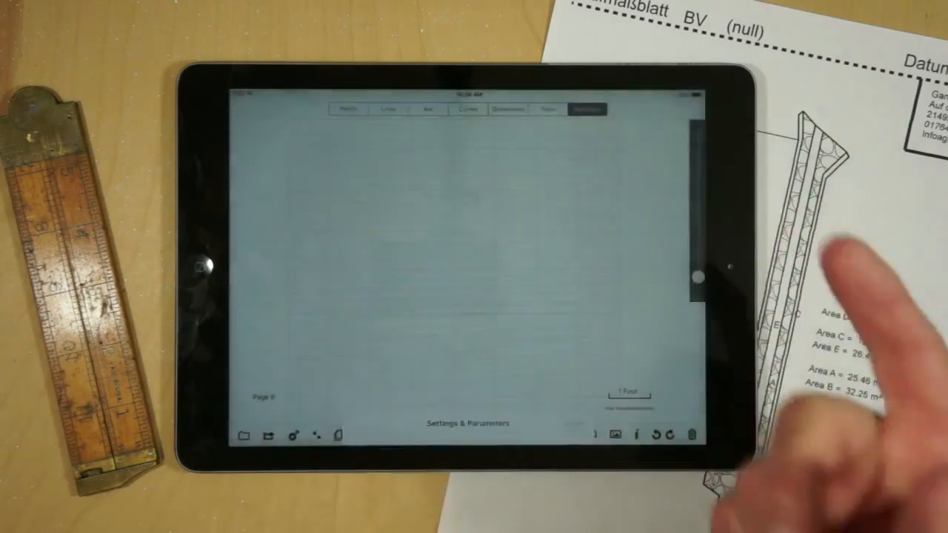
Step: Insert a screenshot from the photo library's Screenshots album onto the grid page
left_click(616, 435)
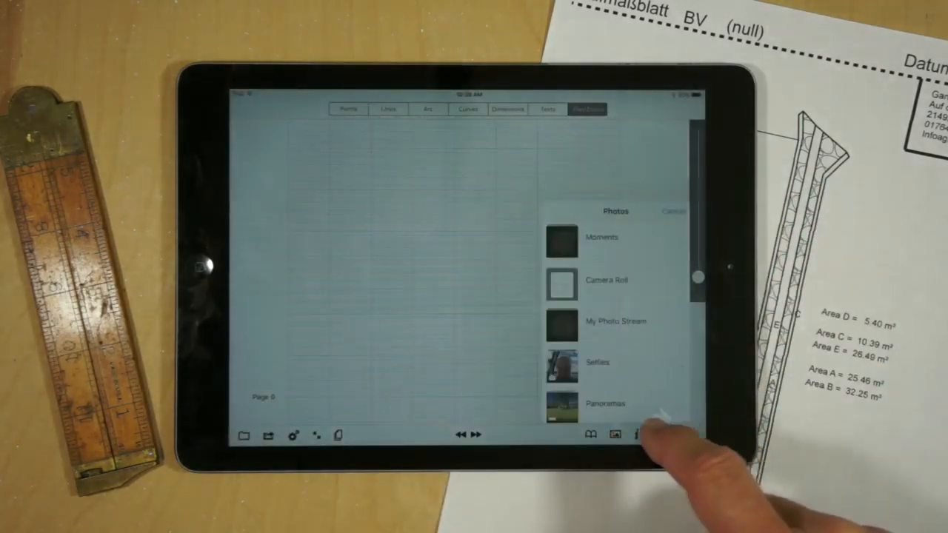
scroll("down", 3)
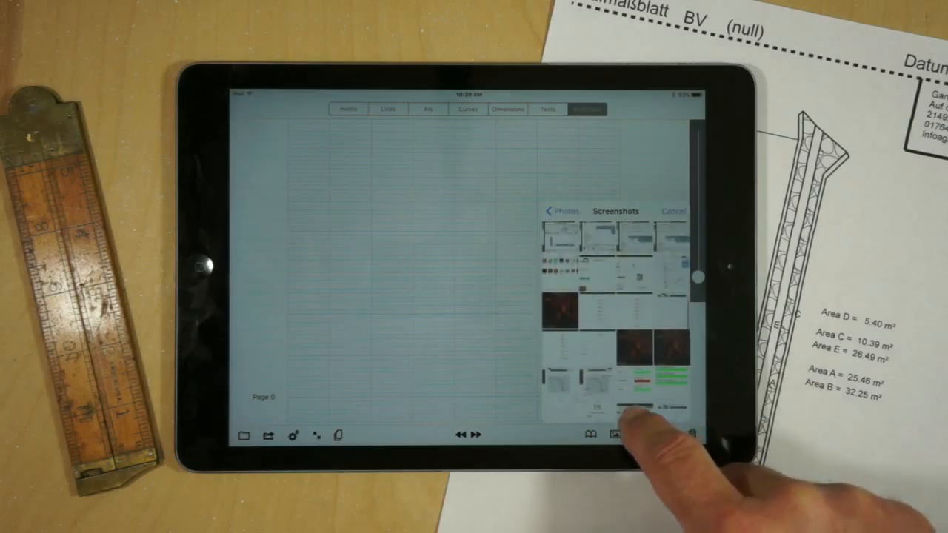
scroll("down", 3)
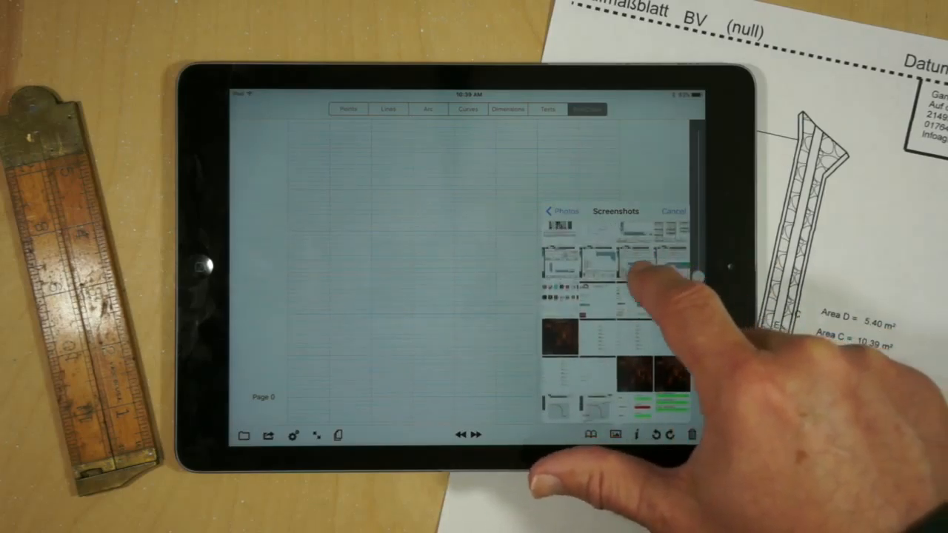
left_click(629, 263)
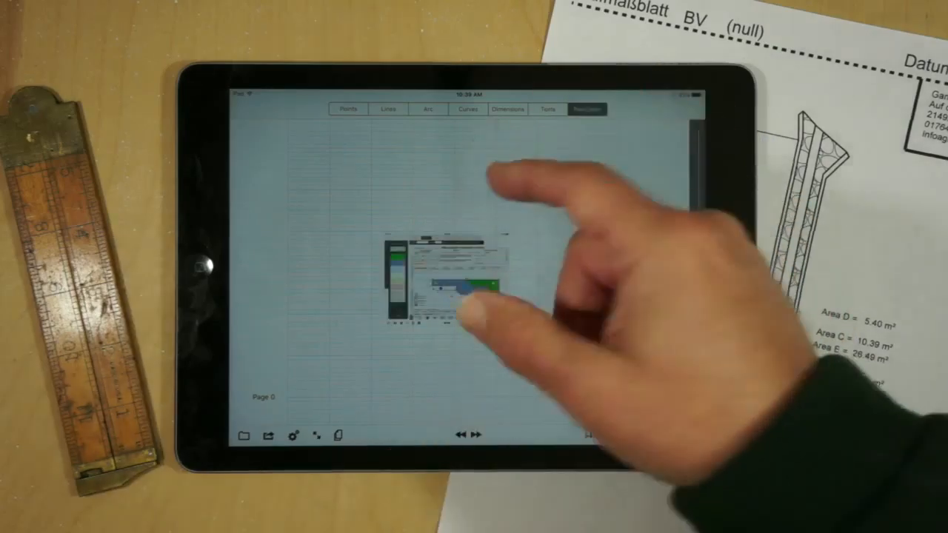
Step: Create a reusable object from the placed screenshot and name it 'Company Logo'
left_click(346, 109)
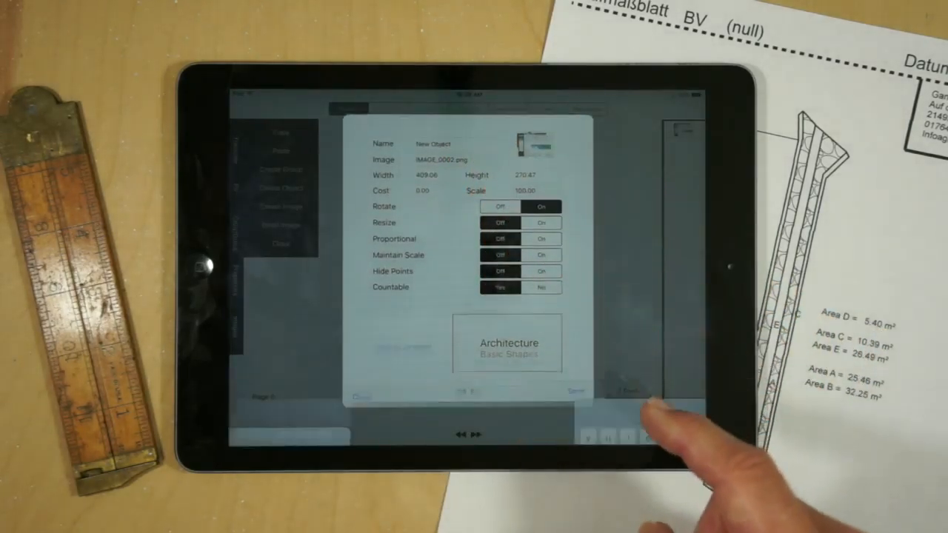
left_click(432, 144)
type("Company")
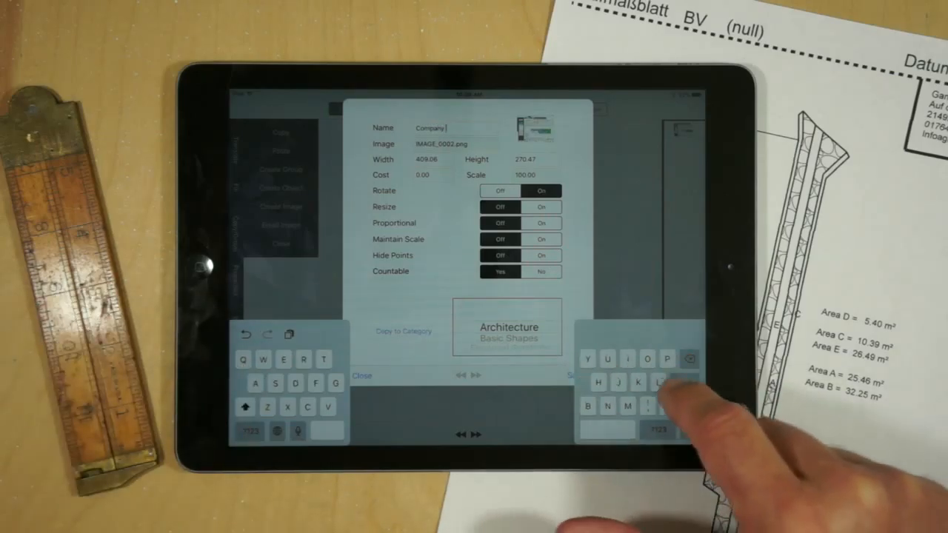
type("og")
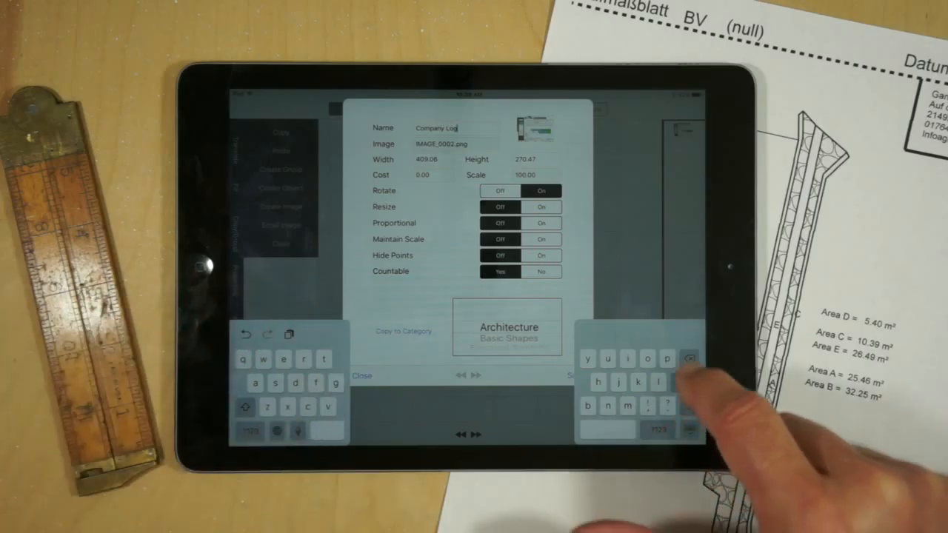
type("o")
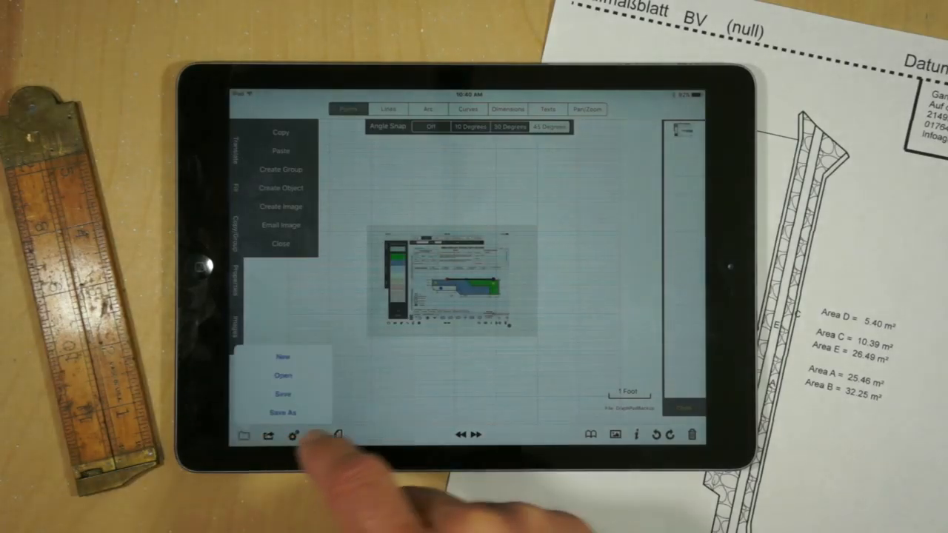
Step: Start a new document as a Form w/Company Logo showing the screenshot logo
left_click(281, 355)
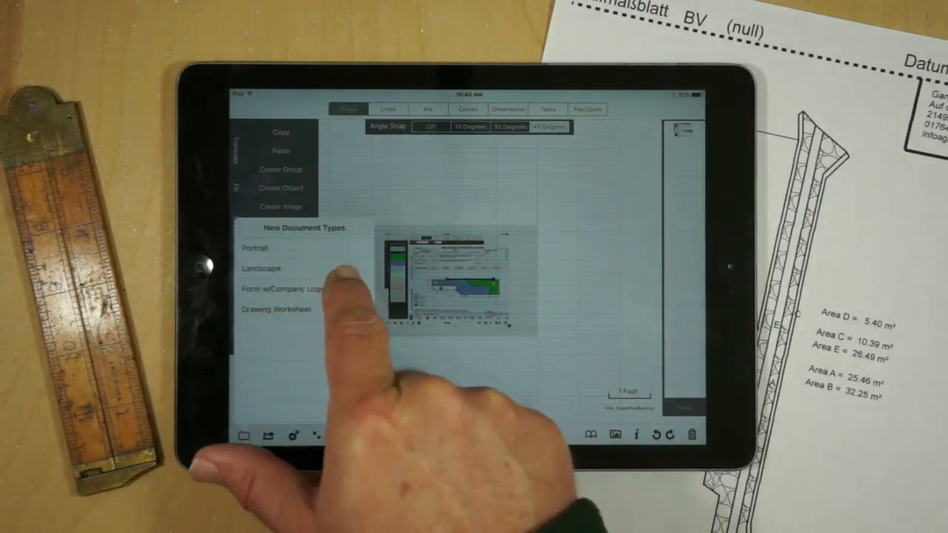
left_click(278, 288)
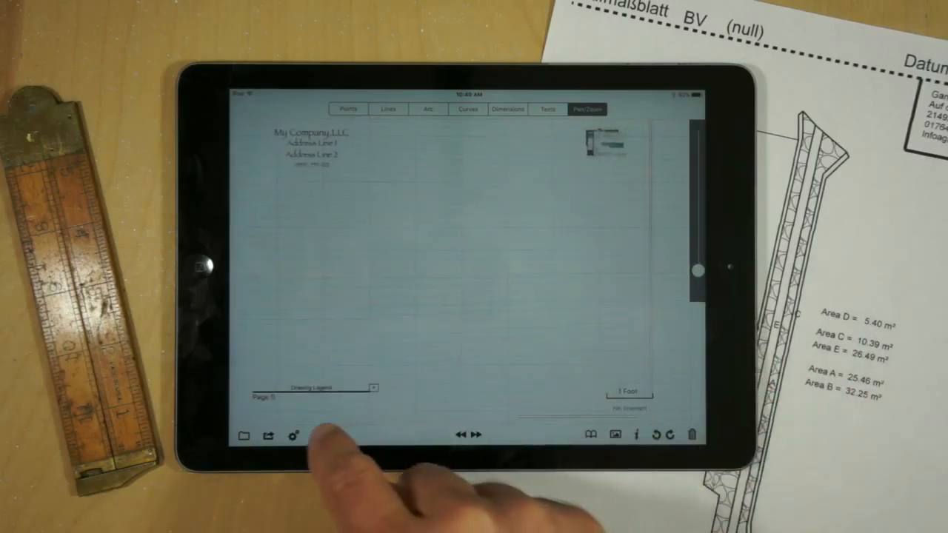
Step: Bring up Settings & Parameters to confirm the screenshot appears as the company logo
left_click(293, 436)
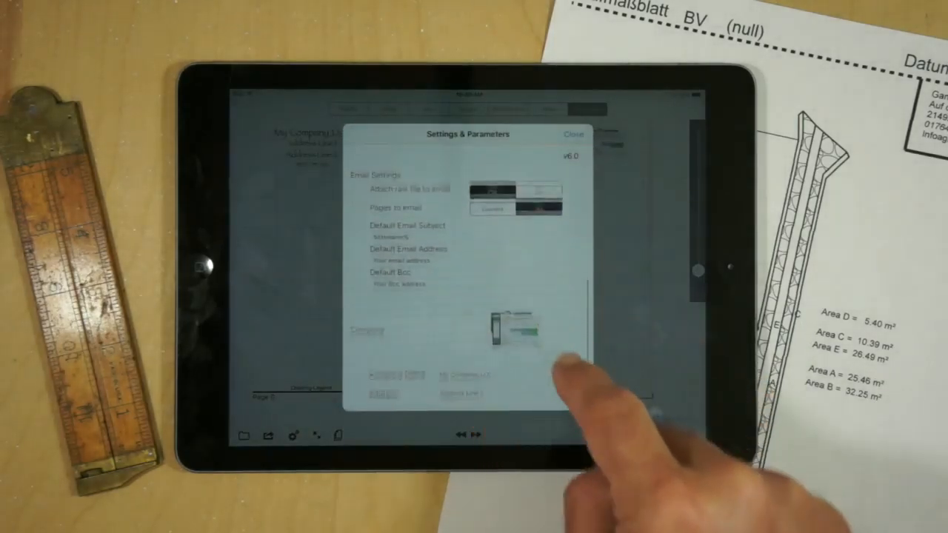
scroll("down", 3)
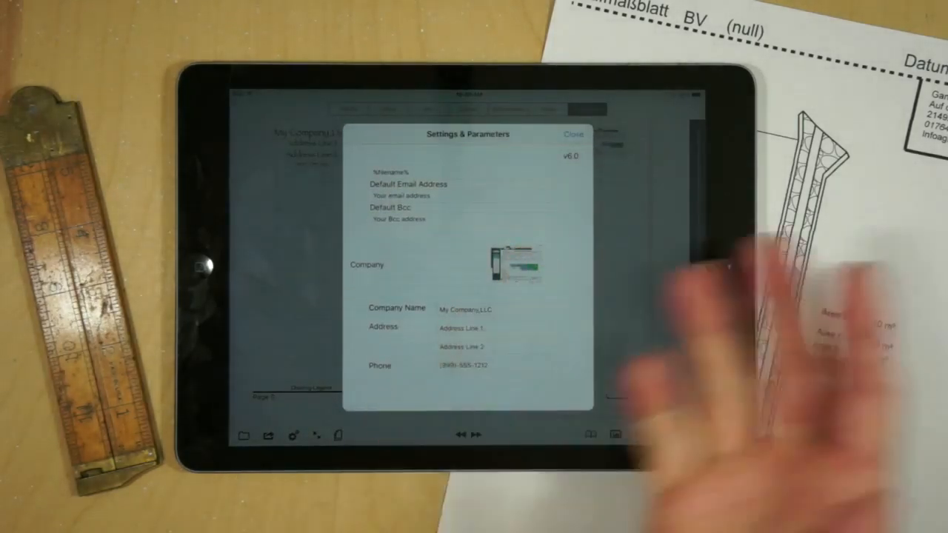